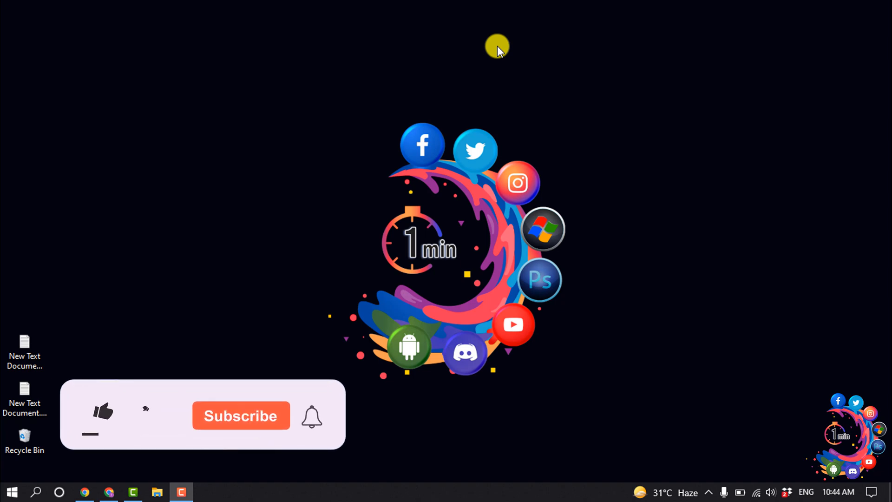
# Open the site Settings page from the dashboard sidebar.
pyautogui.click(102, 412)
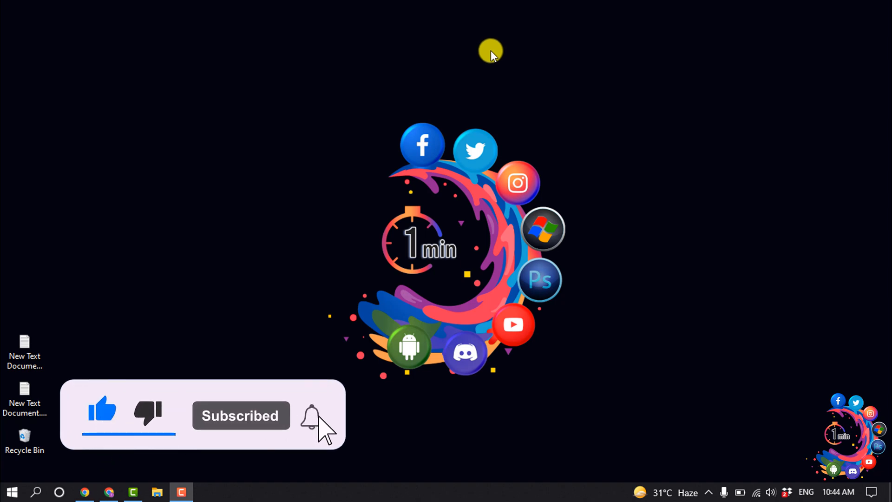
pyautogui.click(84, 491)
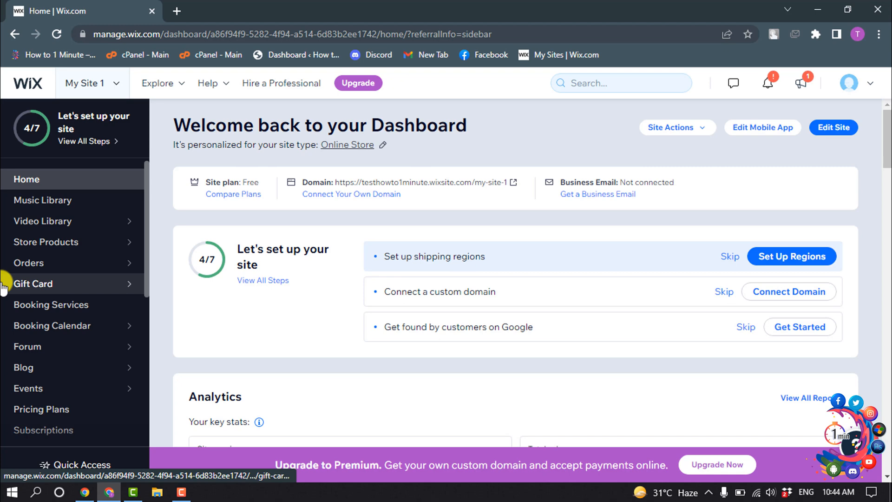
pyautogui.click(32, 350)
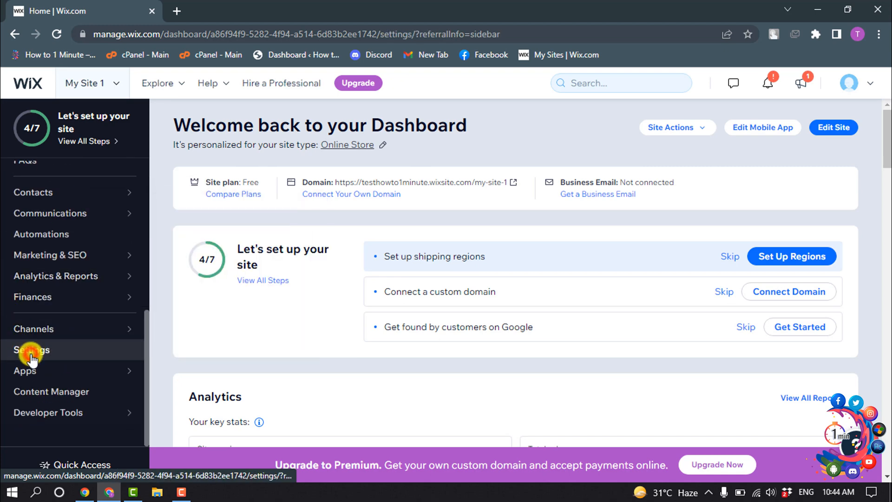
pyautogui.click(32, 350)
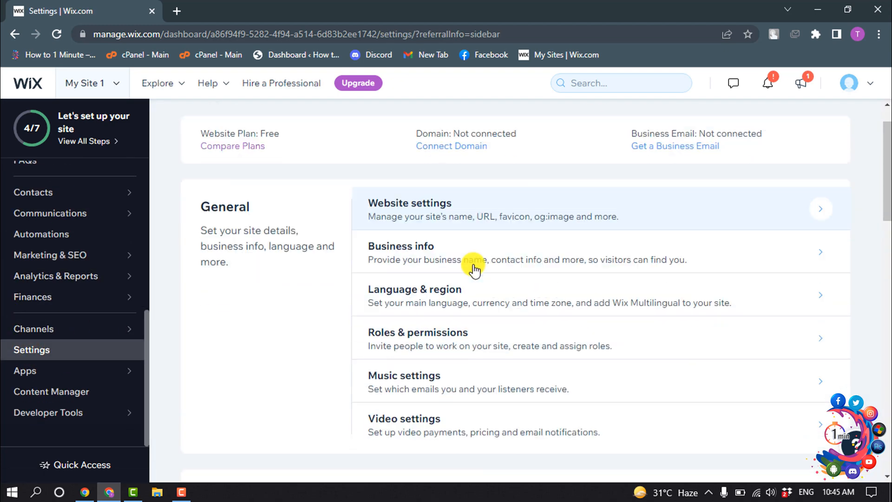
# Open Accept payments under eCommerce & Finance and scroll to the PayPal provider.
pyautogui.scroll(-3)
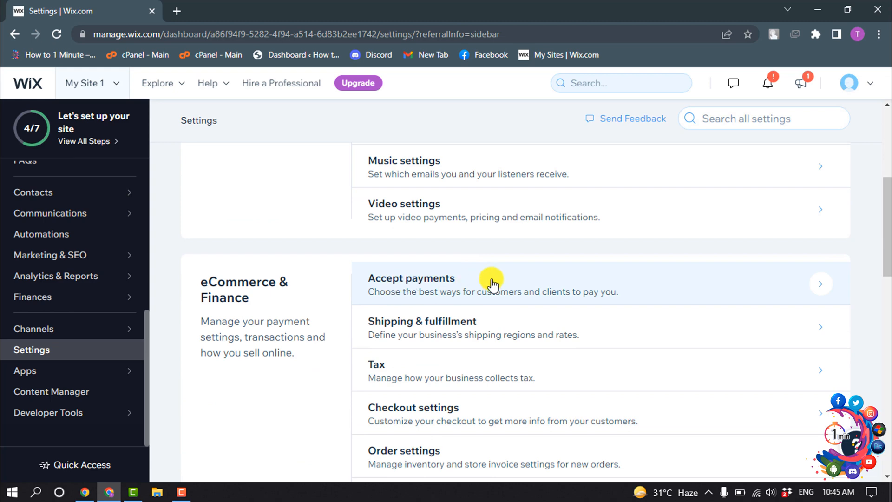
pyautogui.click(411, 283)
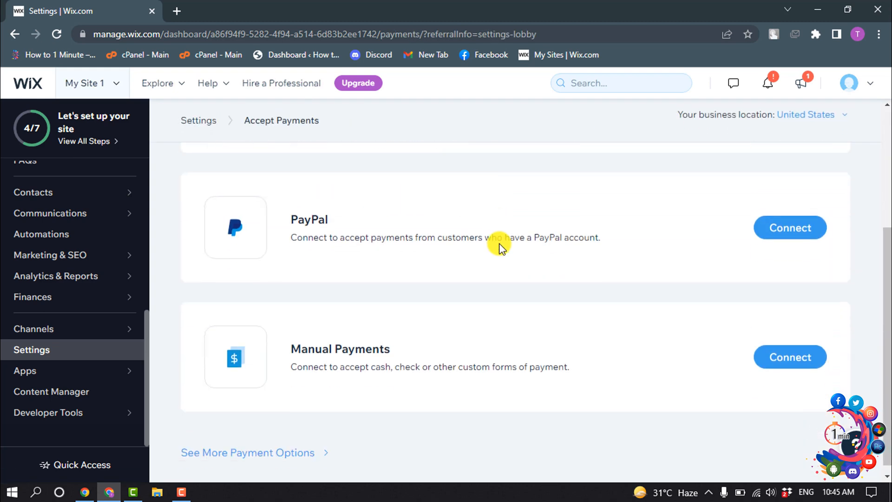
pyautogui.scroll(-3)
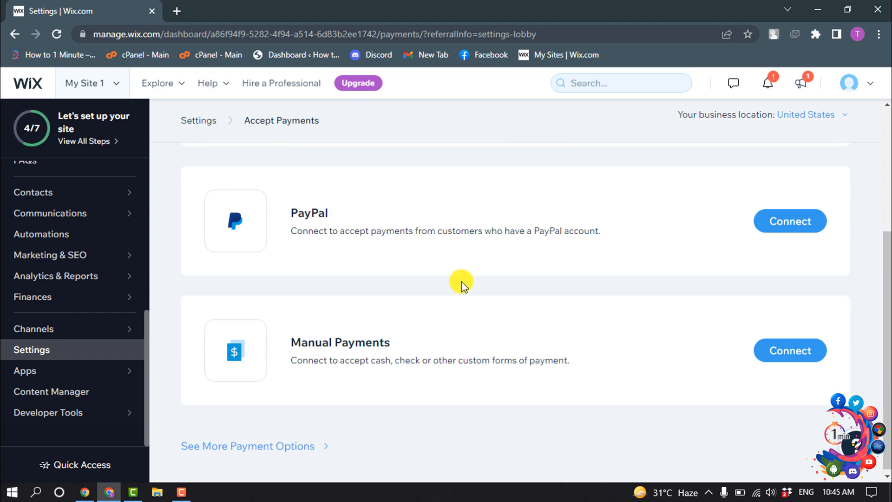
pyautogui.moveTo(478, 287)
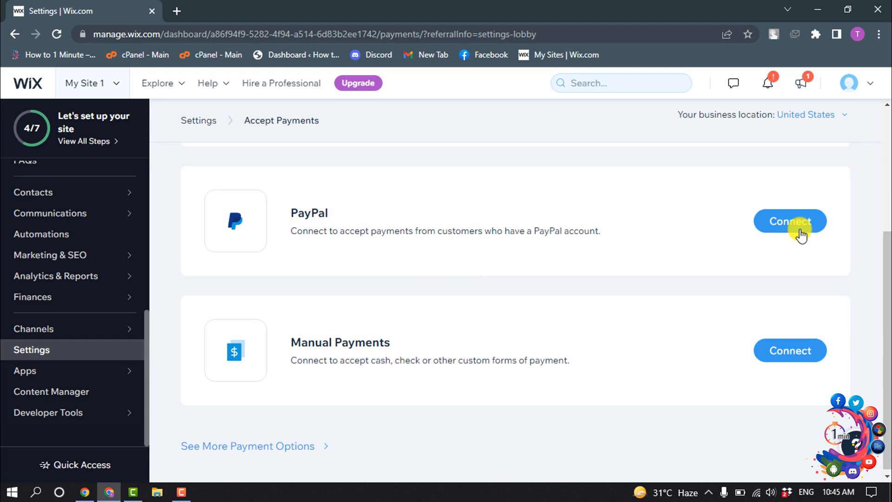
# Choose Connect beside PayPal to reach its connection instructions and account form.
pyautogui.click(789, 221)
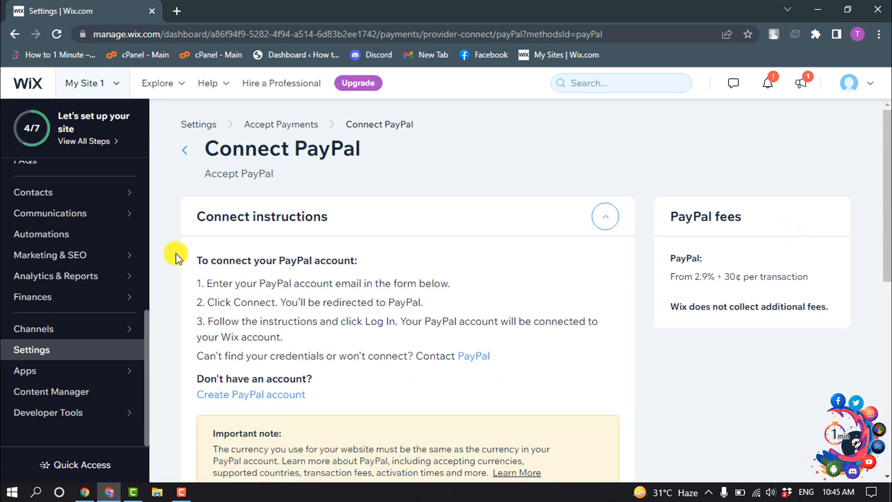
pyautogui.moveTo(177, 257); pyautogui.dragTo(532, 355)
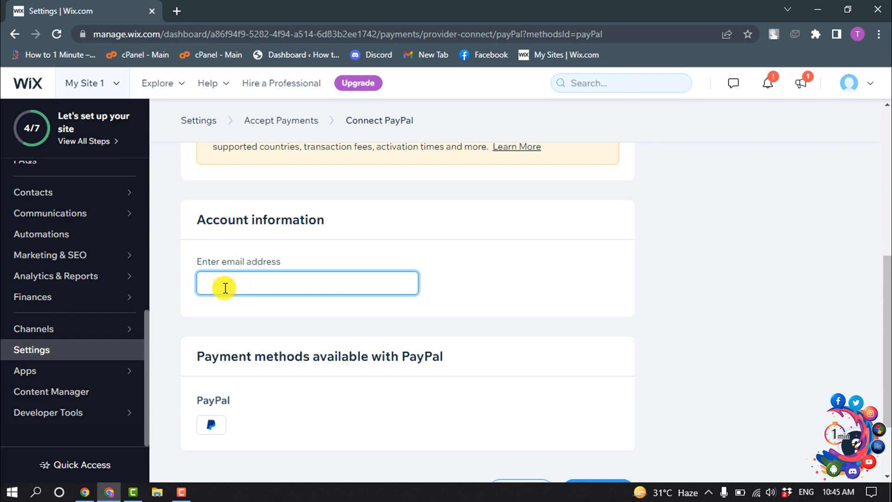
# Scroll to Account information and place the cursor in the PayPal email address box.
pyautogui.scroll(-3)
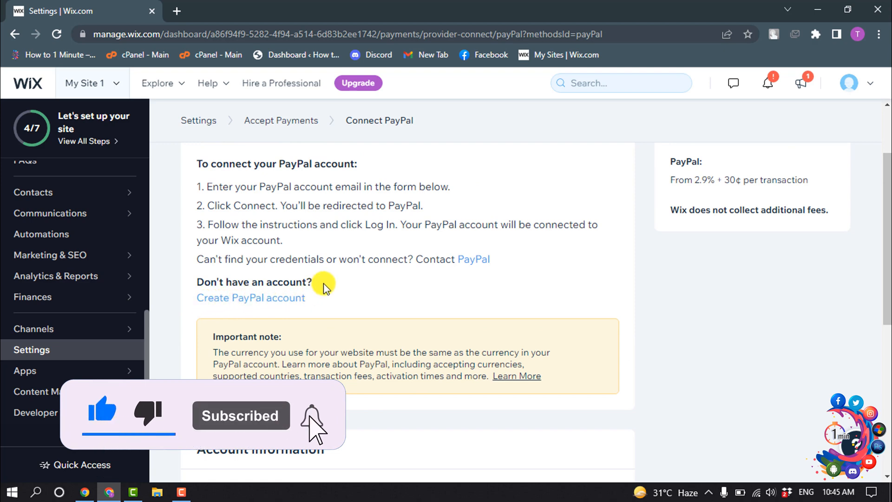
pyautogui.scroll(-3)
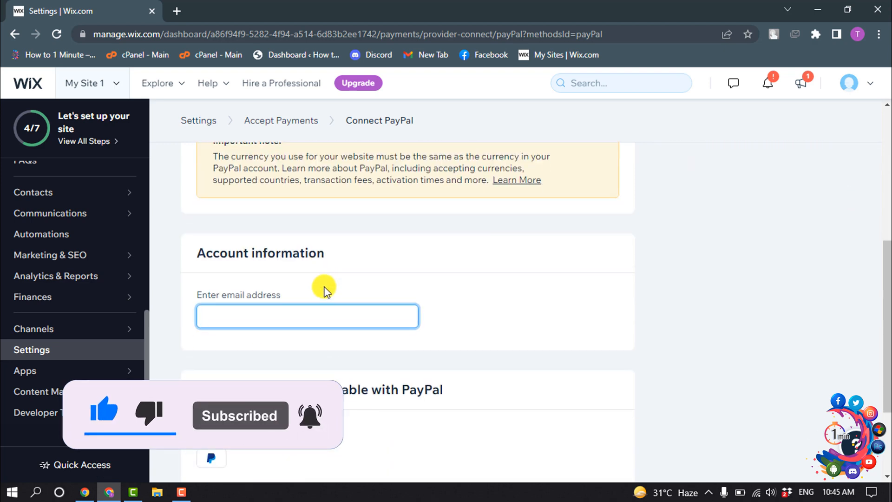
pyautogui.click(307, 317)
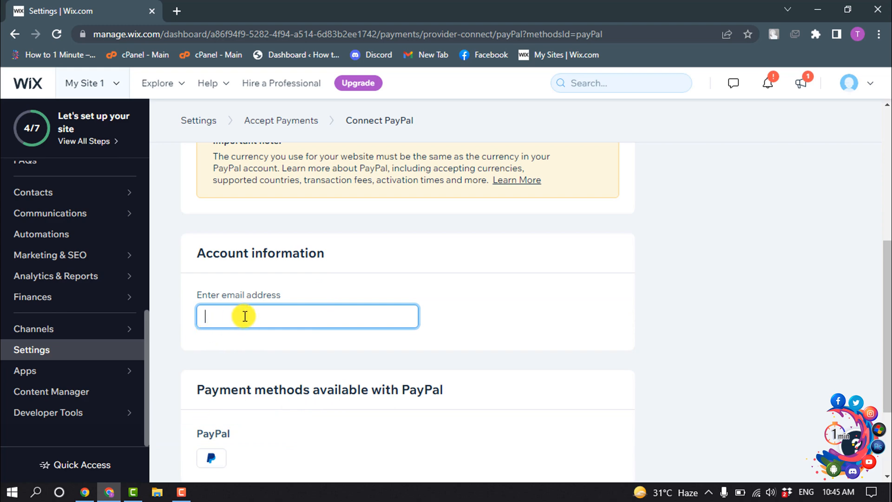
pyautogui.moveTo(264, 267)
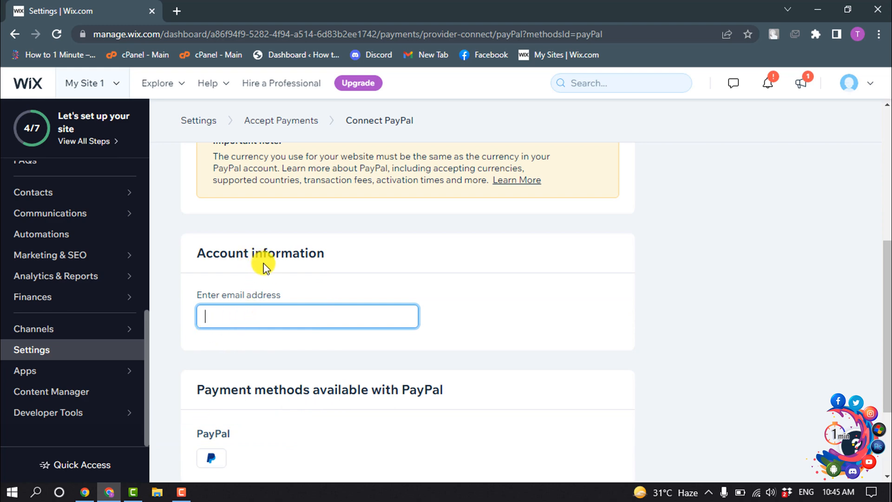